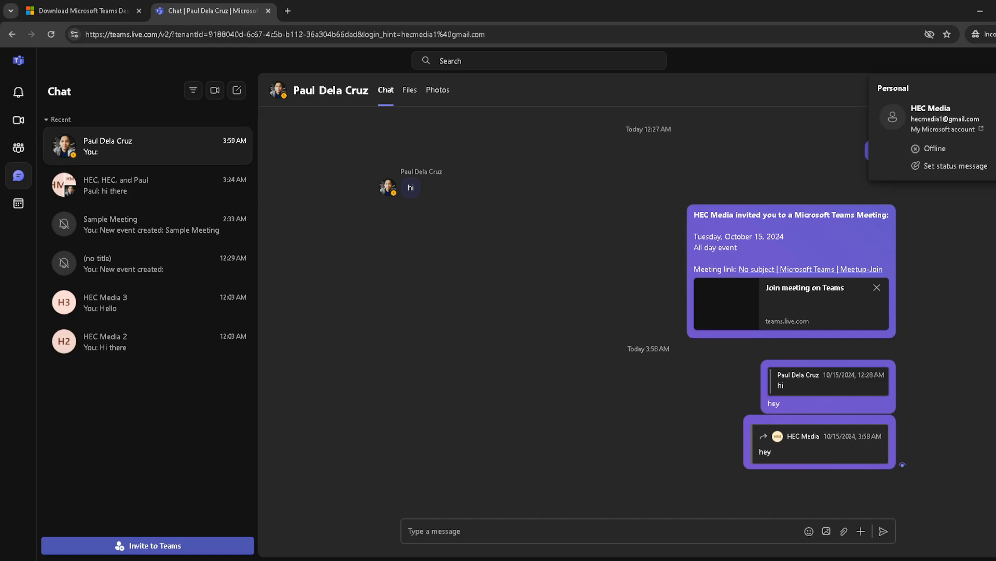
pyautogui.moveTo(945, 130)
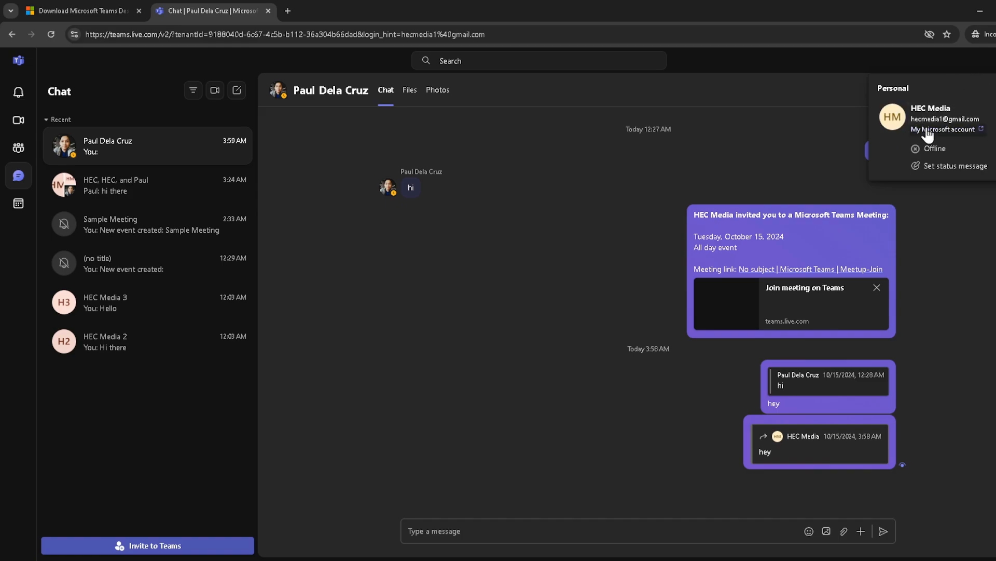
# - Choose 'My Microsoft account' from the Teams profile menu to open the account home page
pyautogui.click(945, 129)
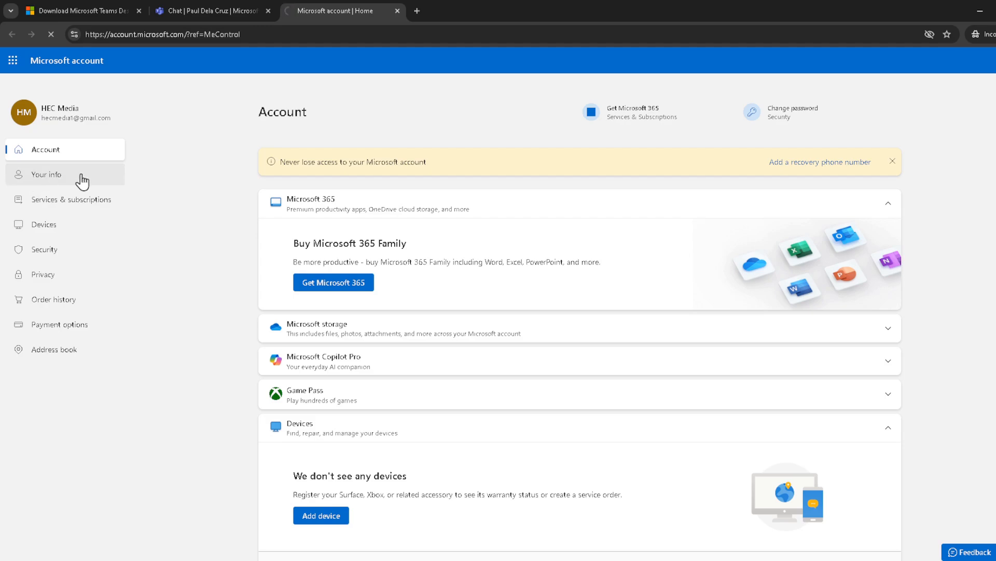
# - Go to Your info and choose 'Edit account info' further down the page
pyautogui.click(46, 174)
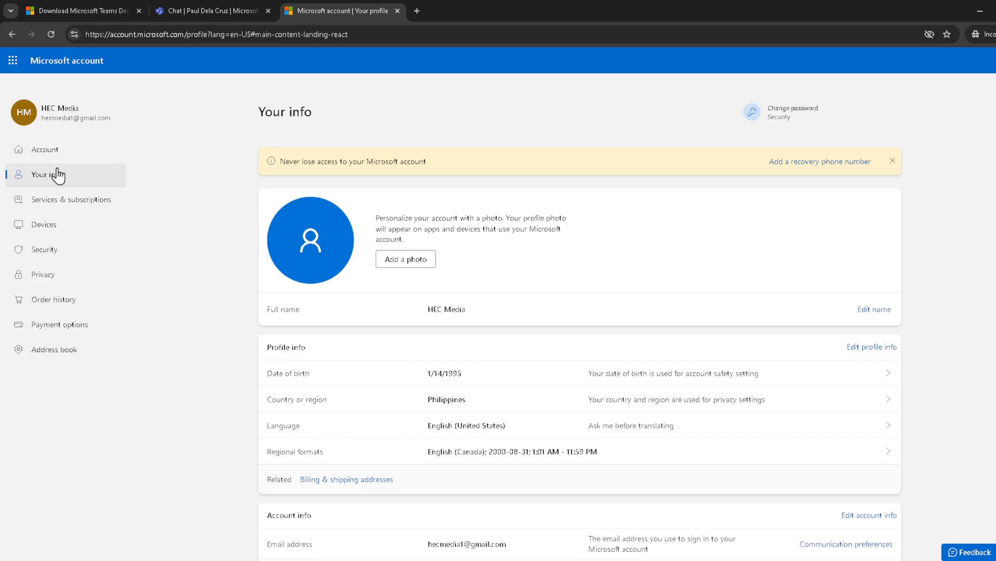
pyautogui.moveTo(103, 173)
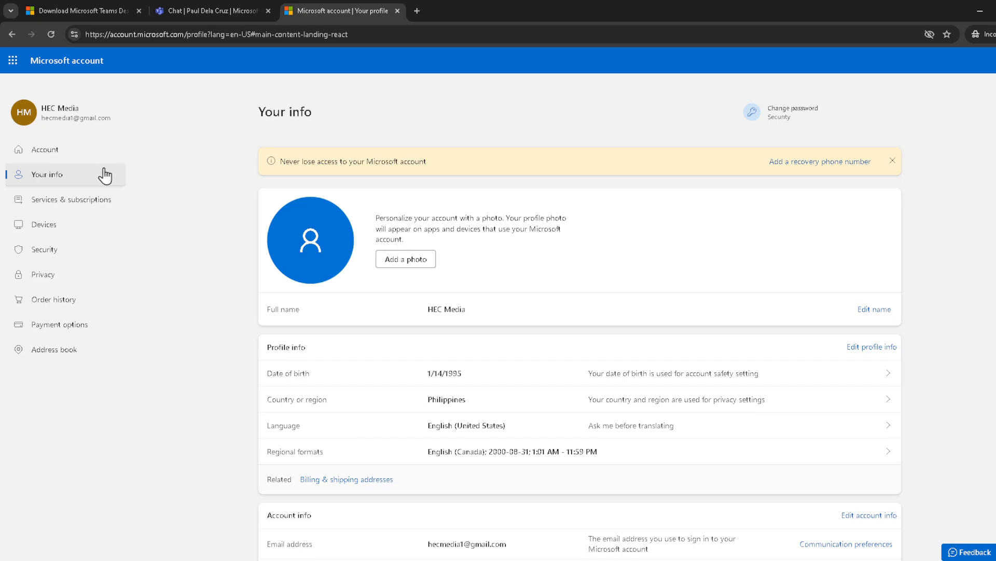
pyautogui.moveTo(981, 247)
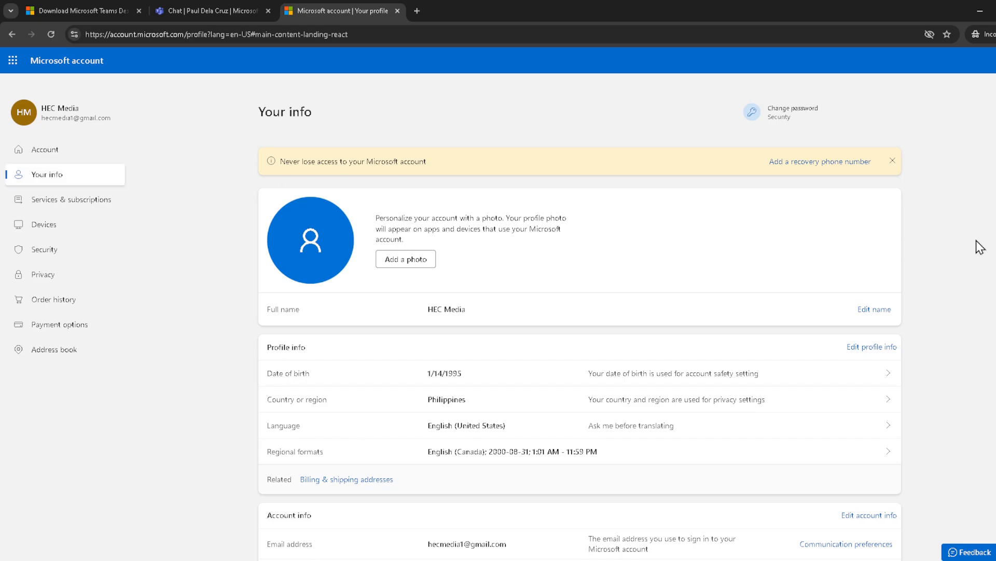
pyautogui.moveTo(882, 345)
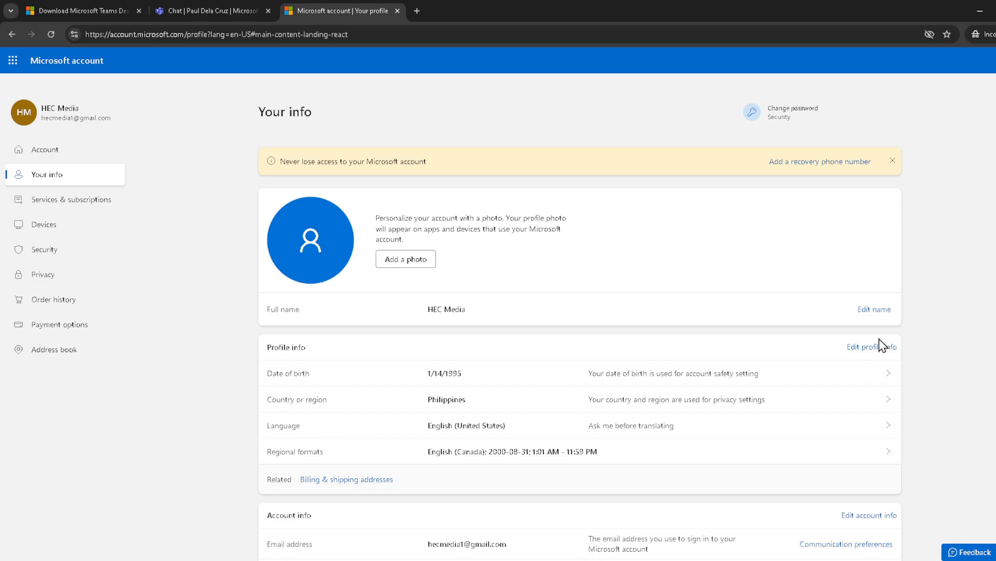
pyautogui.scroll(-3)
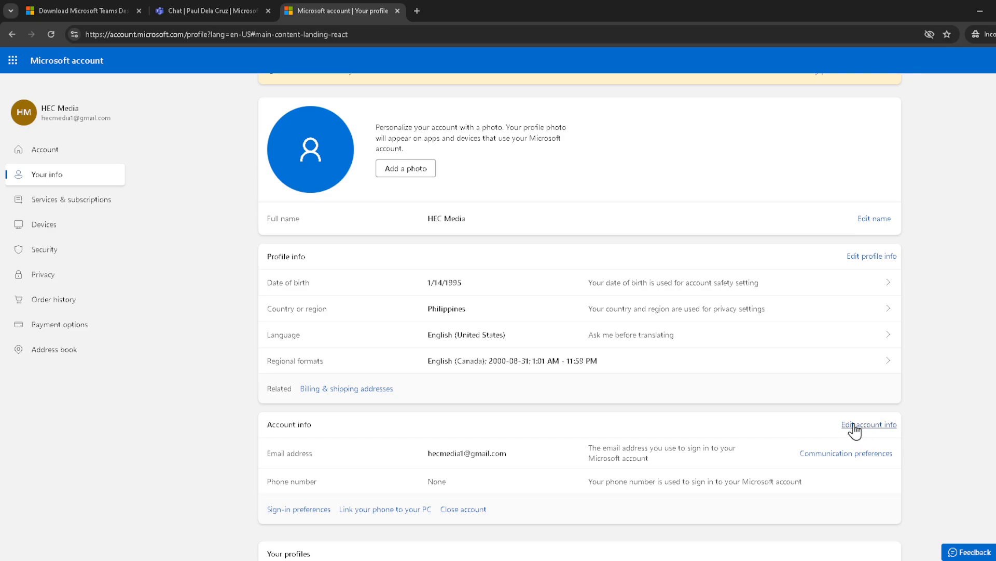
pyautogui.click(868, 425)
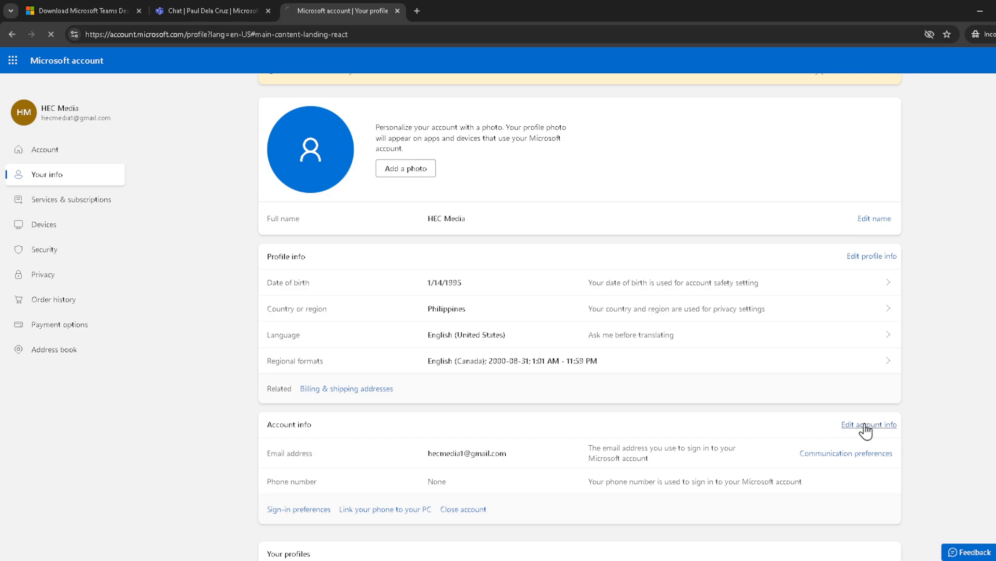
# - Re-enter the account password and sign in to reach identity verification
pyautogui.click(869, 425)
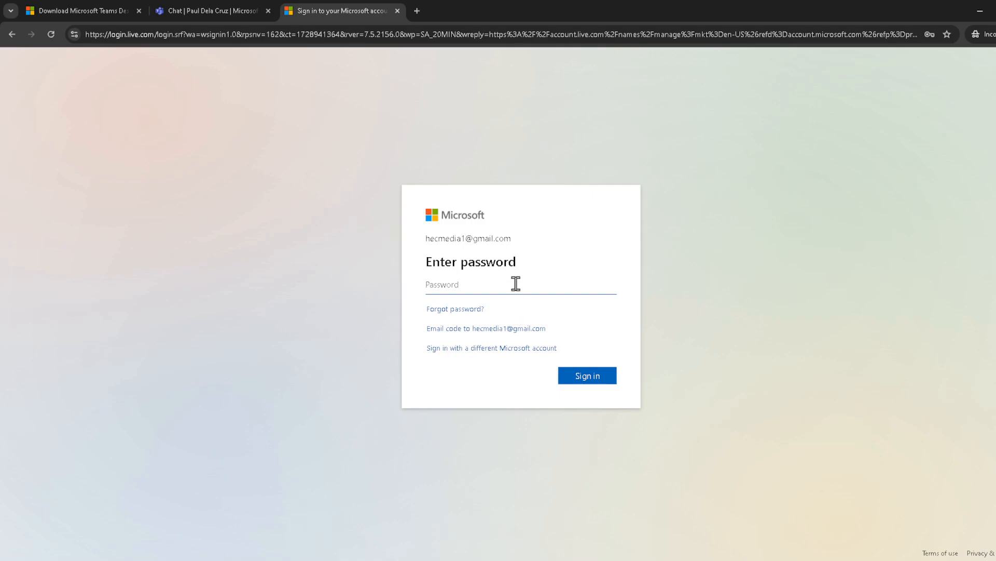
pyautogui.moveTo(561, 334)
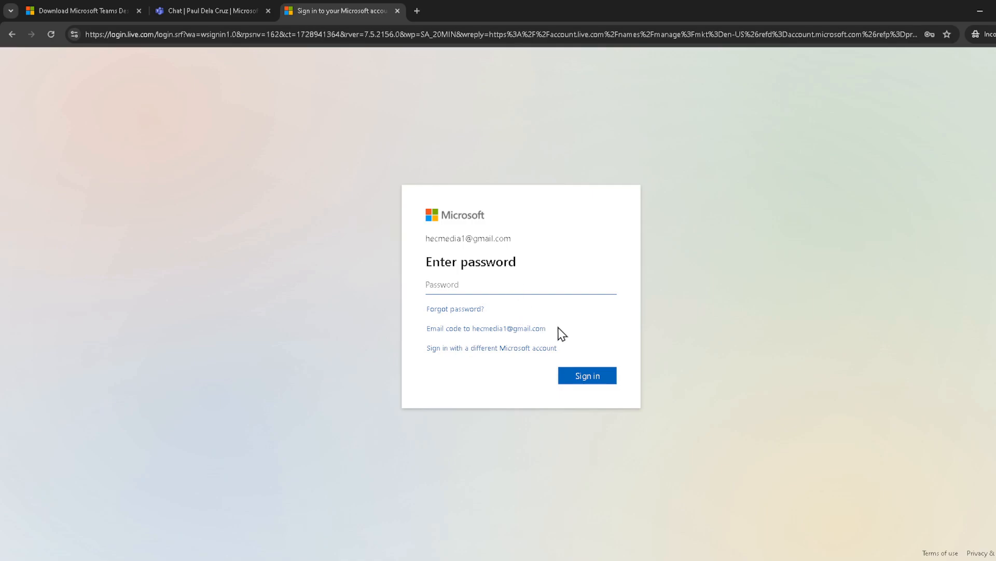
pyautogui.moveTo(560, 348)
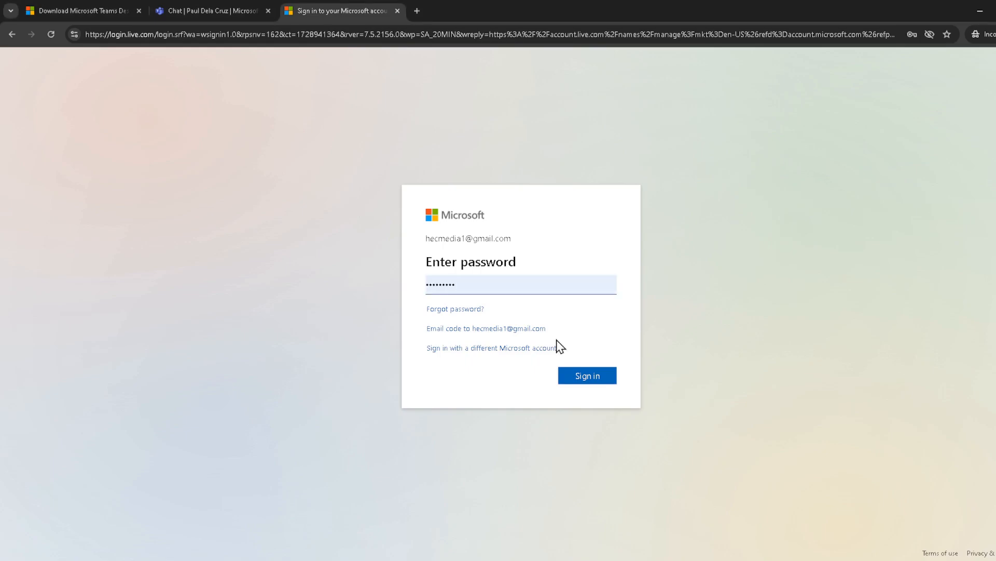
pyautogui.click(586, 375)
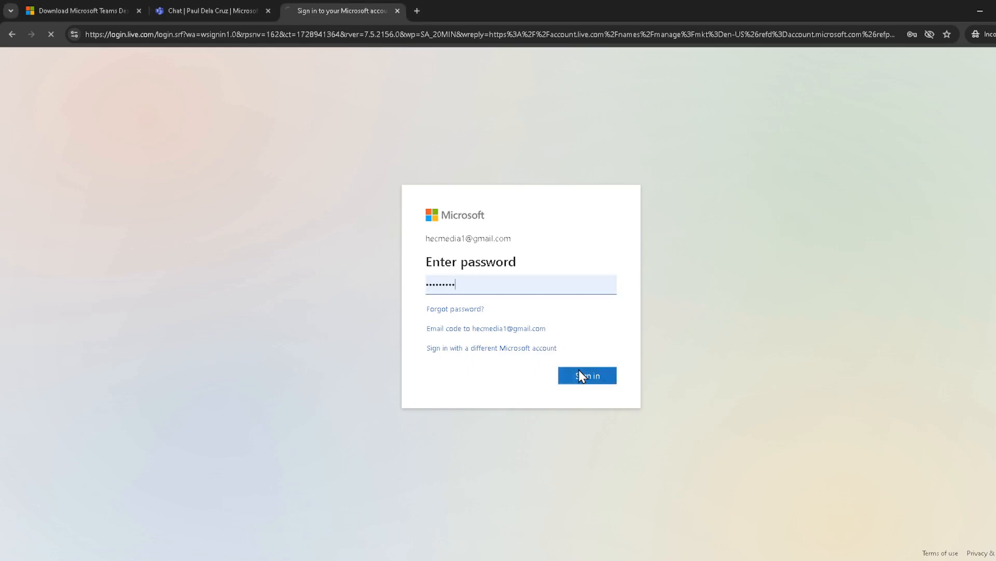
pyautogui.click(586, 375)
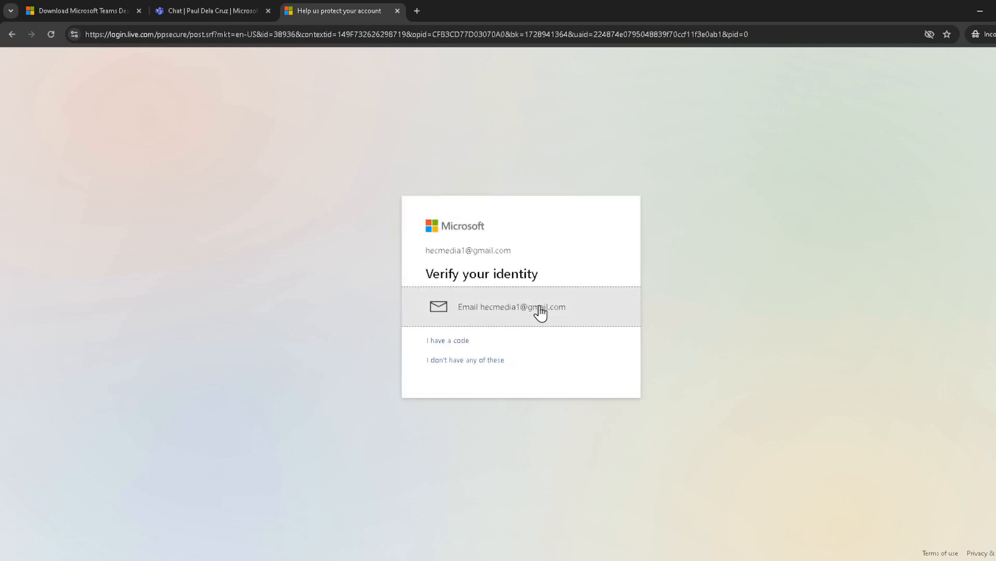
pyautogui.moveTo(530, 316)
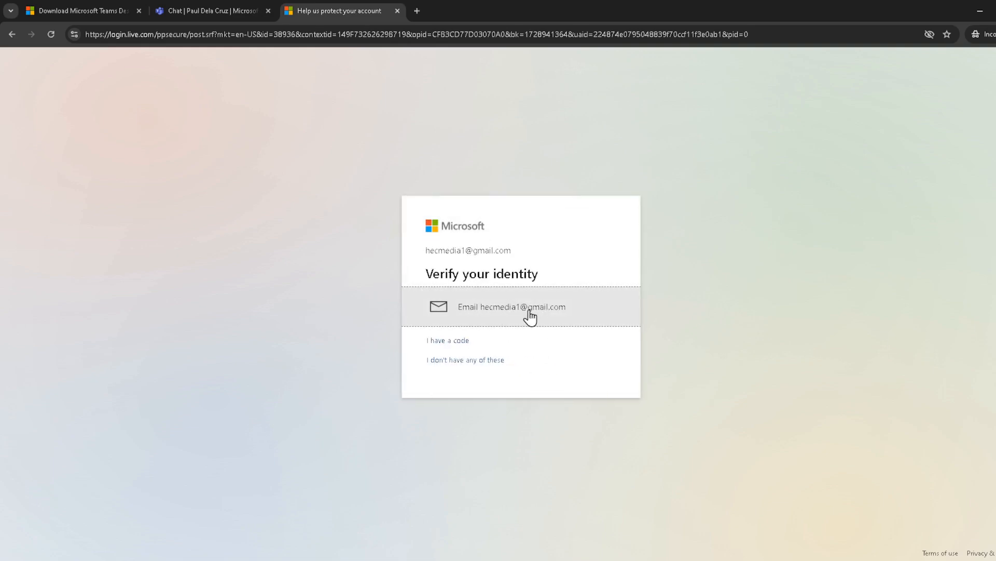
# - Request the verification code by email and open Gmail in a new tab
pyautogui.click(512, 306)
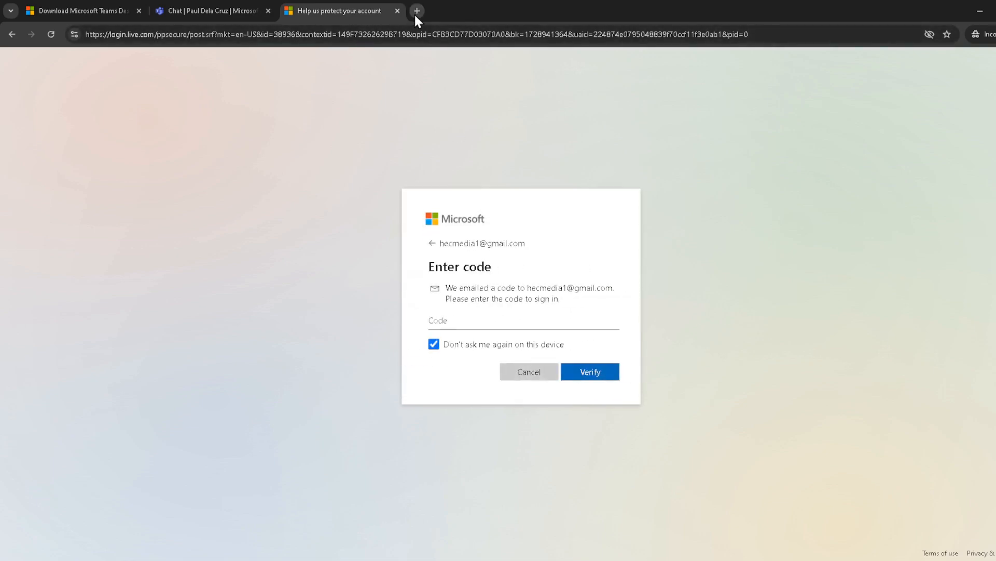
pyautogui.click(417, 11)
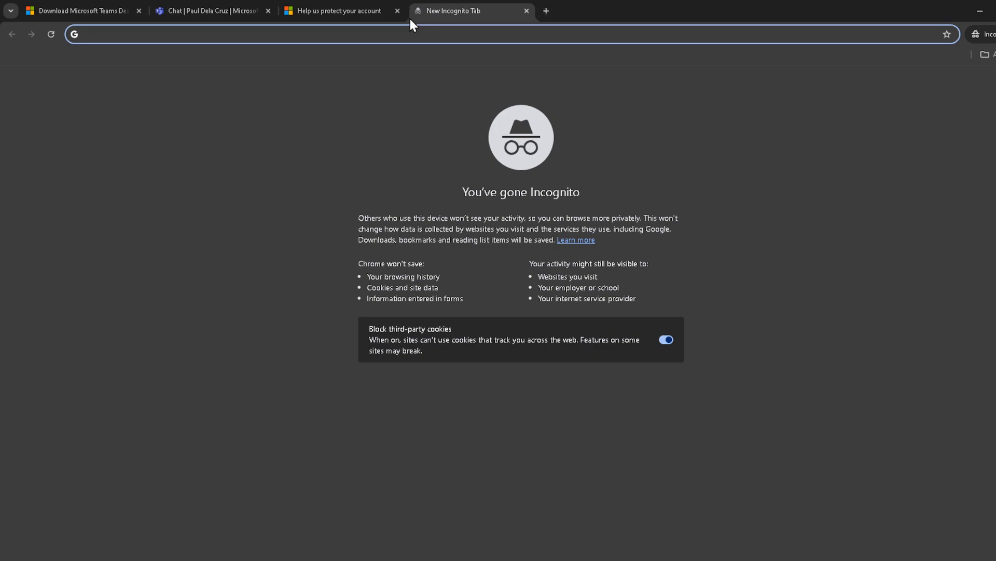
pyautogui.write('gma')
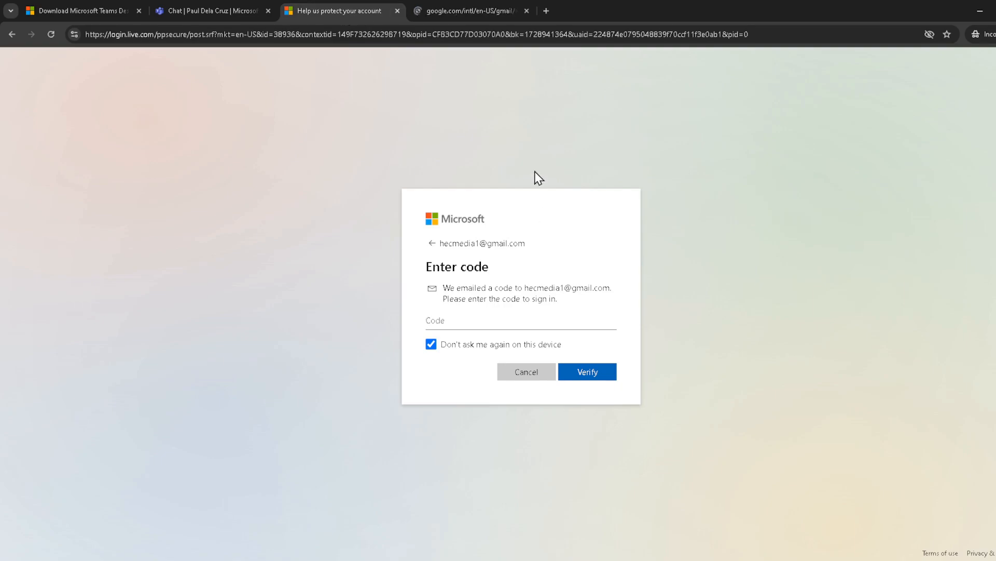
pyautogui.click(471, 11)
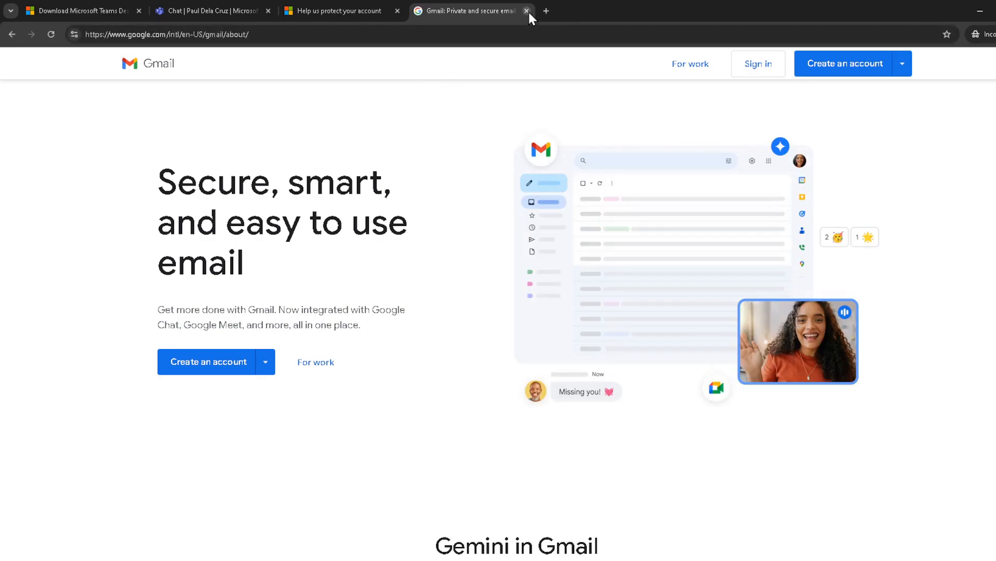
# - Close the Gmail tab and focus the Code field to enter 159500
pyautogui.click(526, 11)
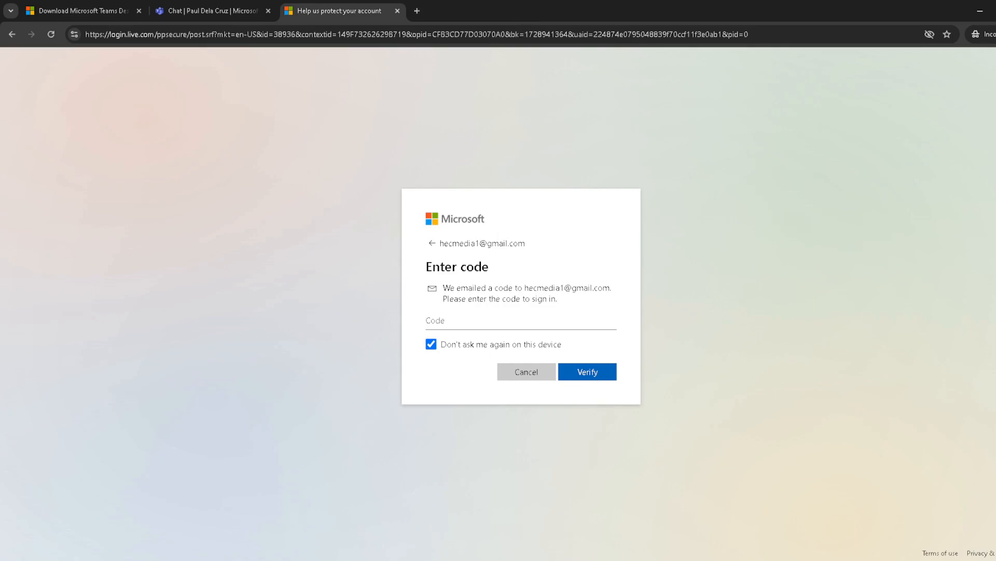
pyautogui.moveTo(564, 544)
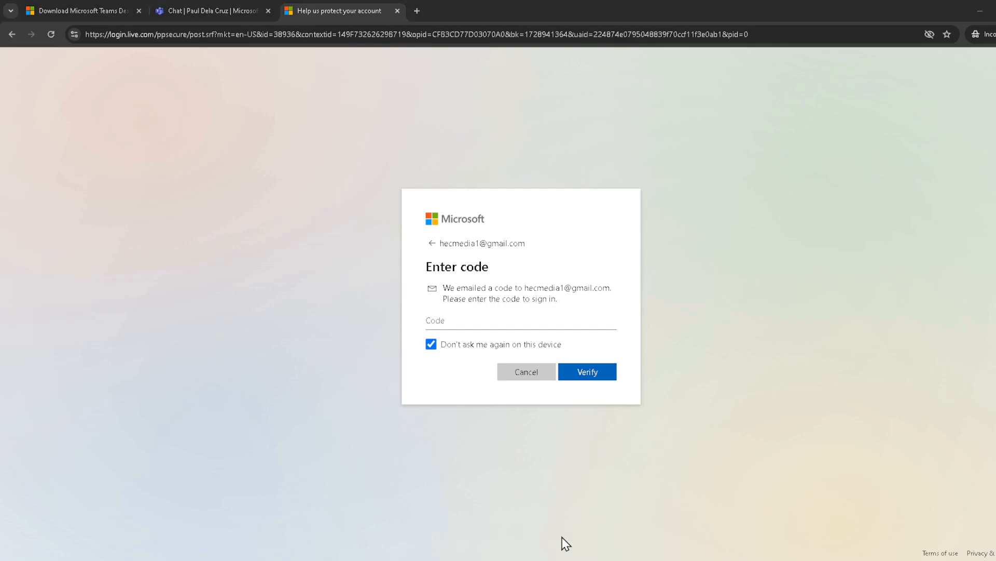
pyautogui.moveTo(834, 19)
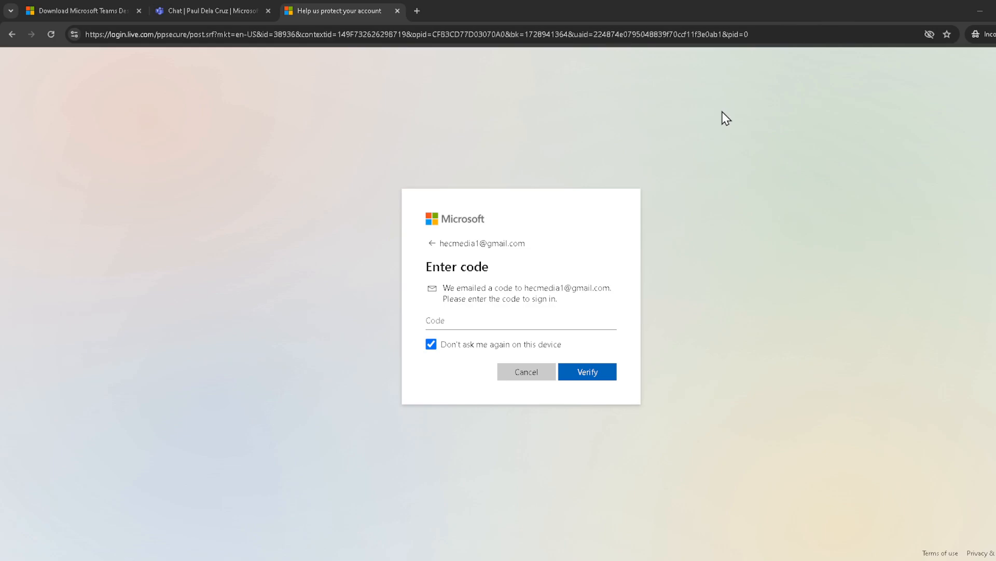
pyautogui.moveTo(553, 159)
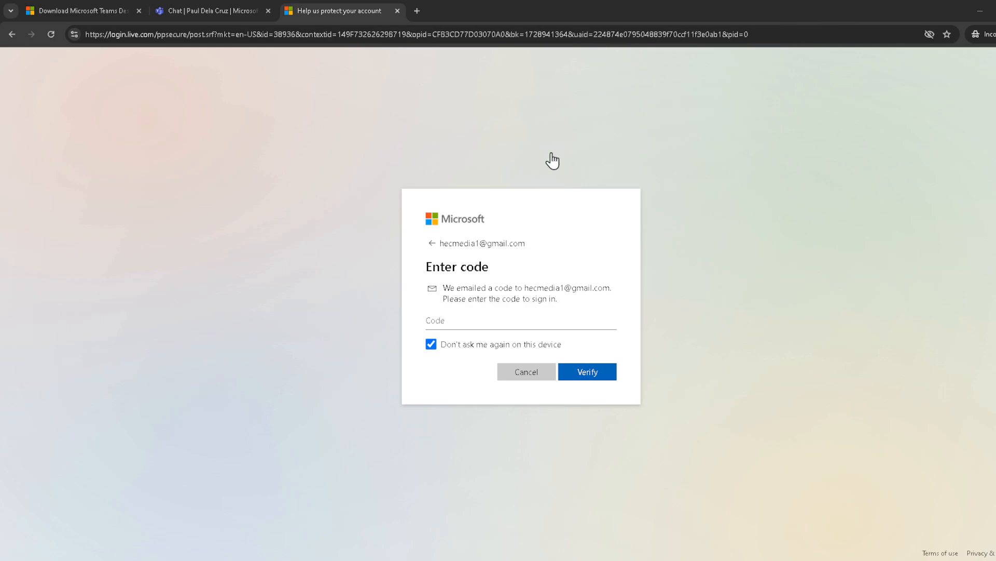
pyautogui.moveTo(476, 260)
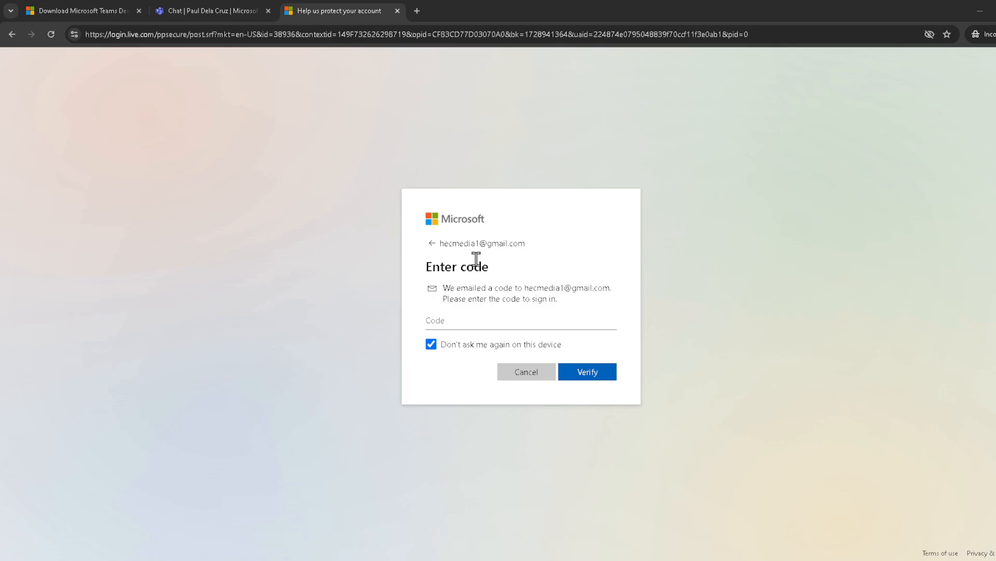
pyautogui.moveTo(437, 311)
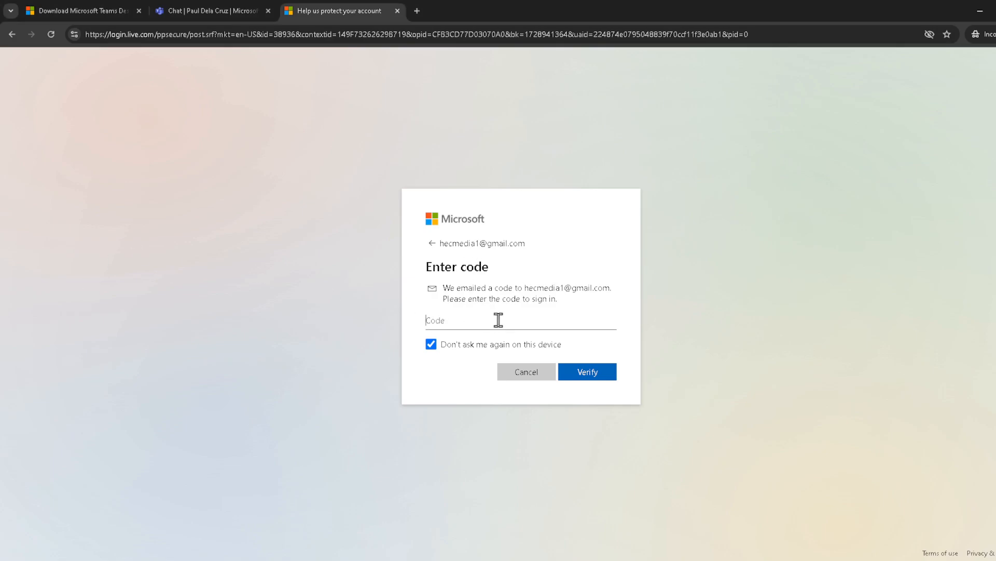
pyautogui.click(586, 371)
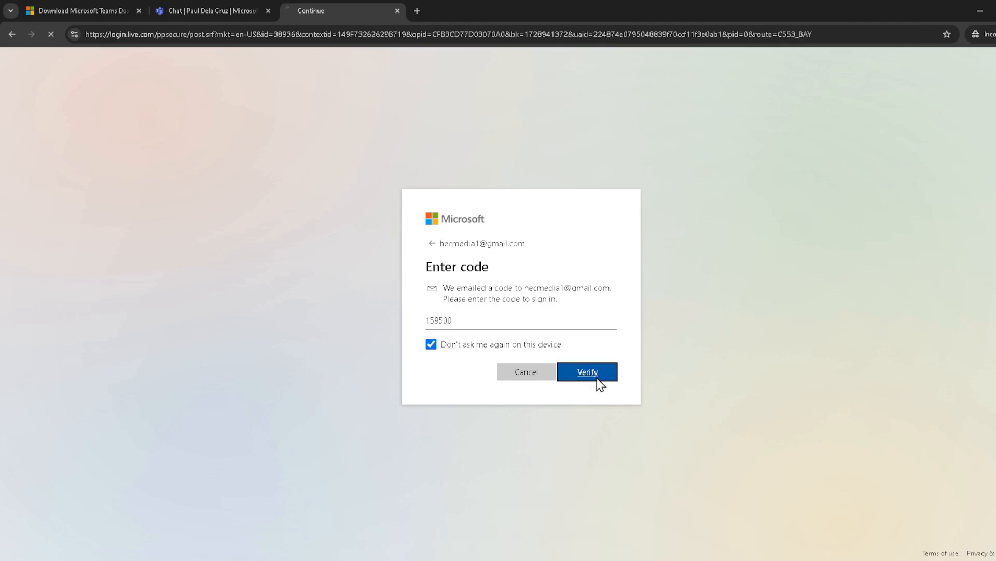
pyautogui.click(587, 371)
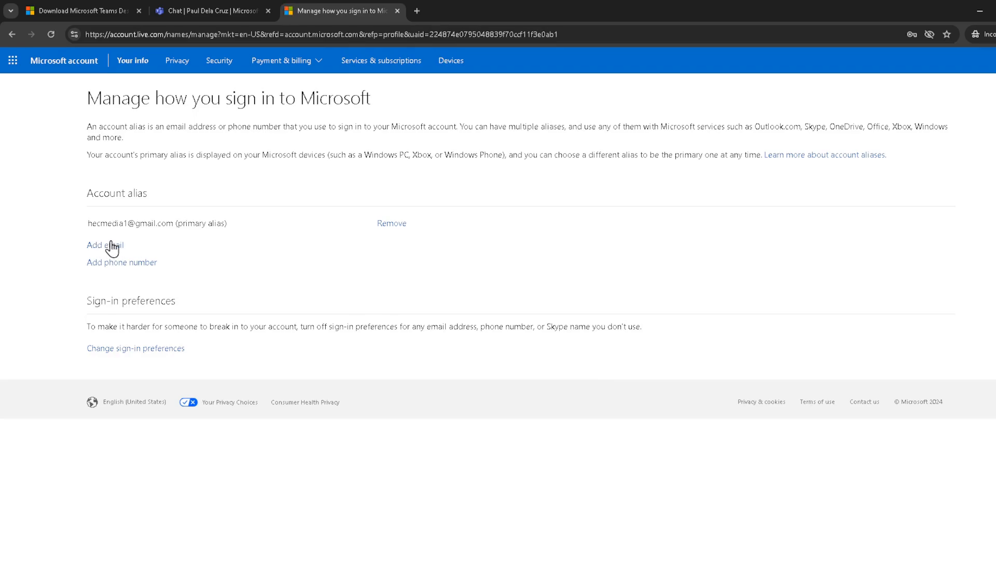
pyautogui.moveTo(393, 237)
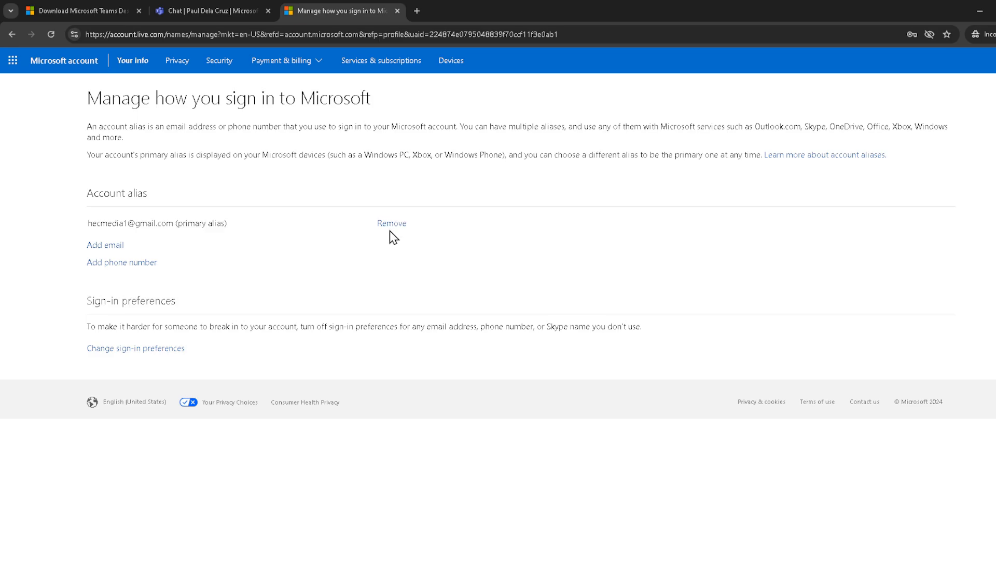
pyautogui.moveTo(387, 228)
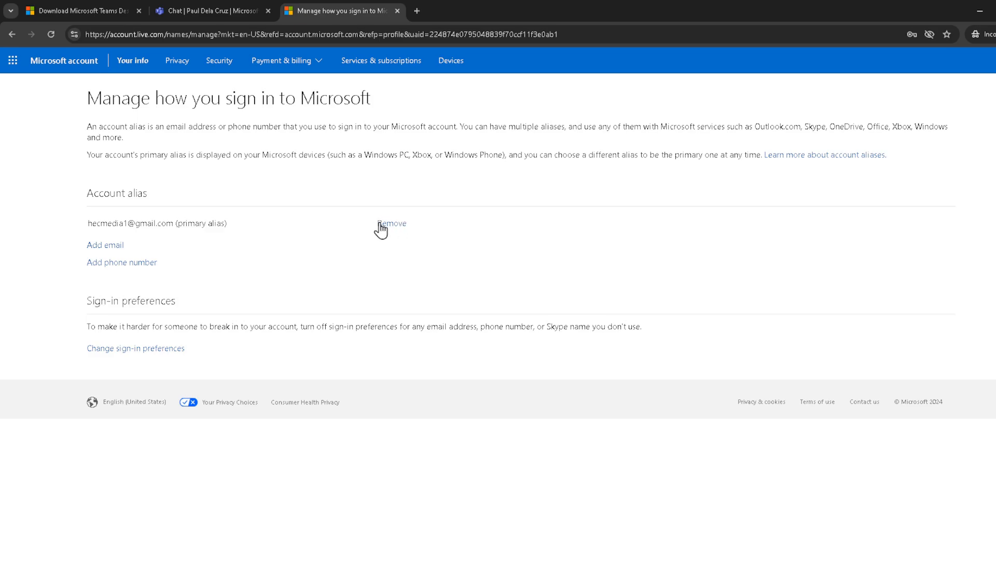
pyautogui.moveTo(169, 252)
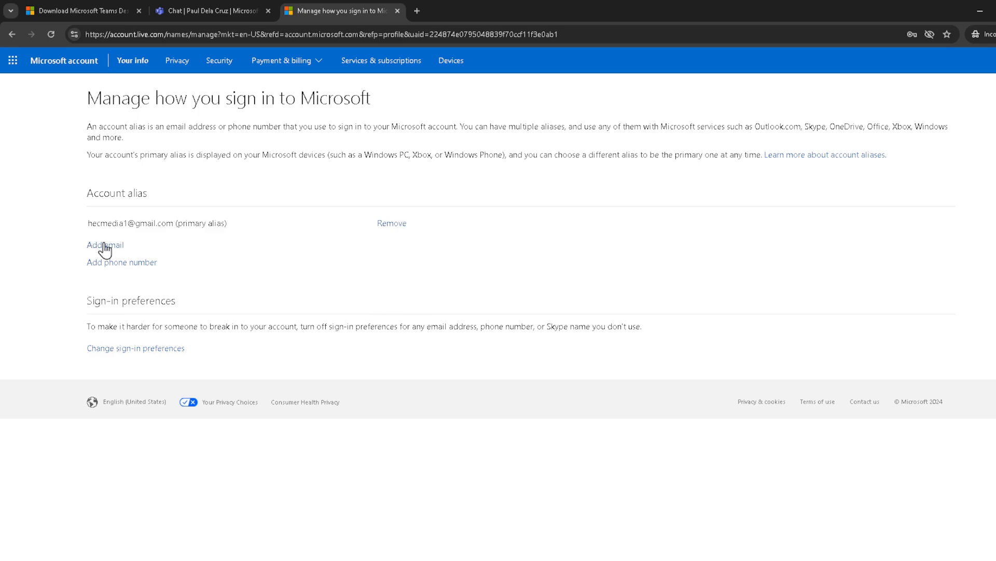
pyautogui.moveTo(230, 248)
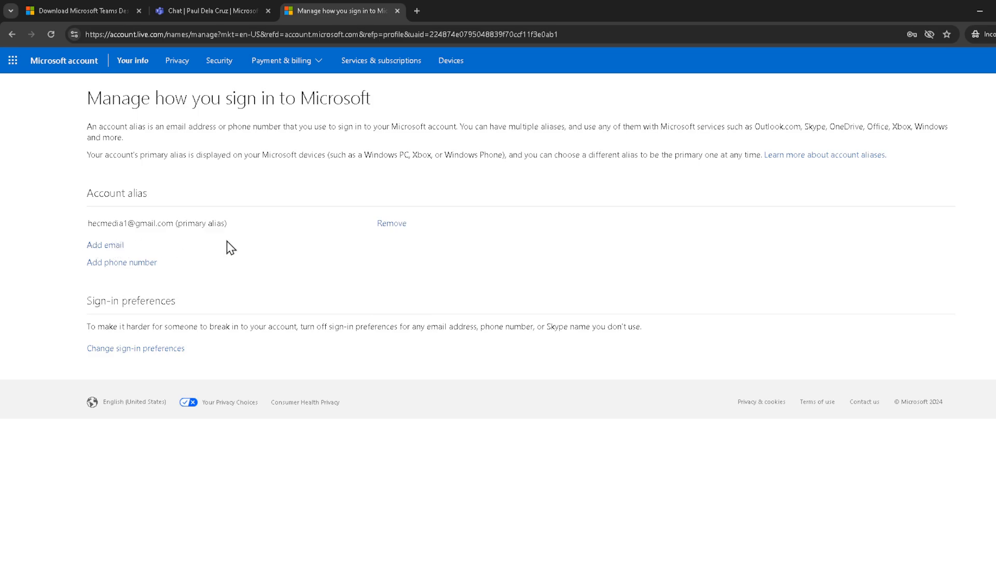